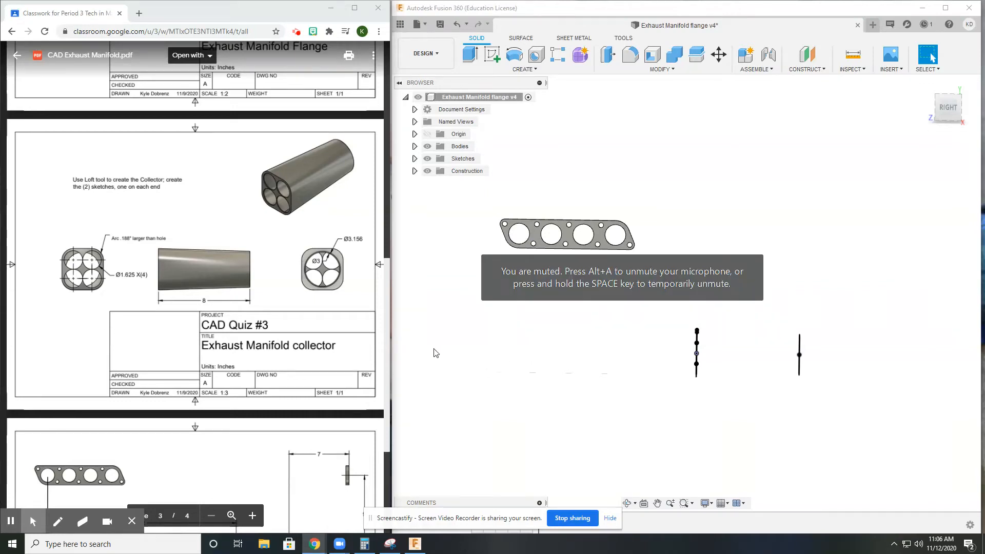
mouse_move(638, 302)
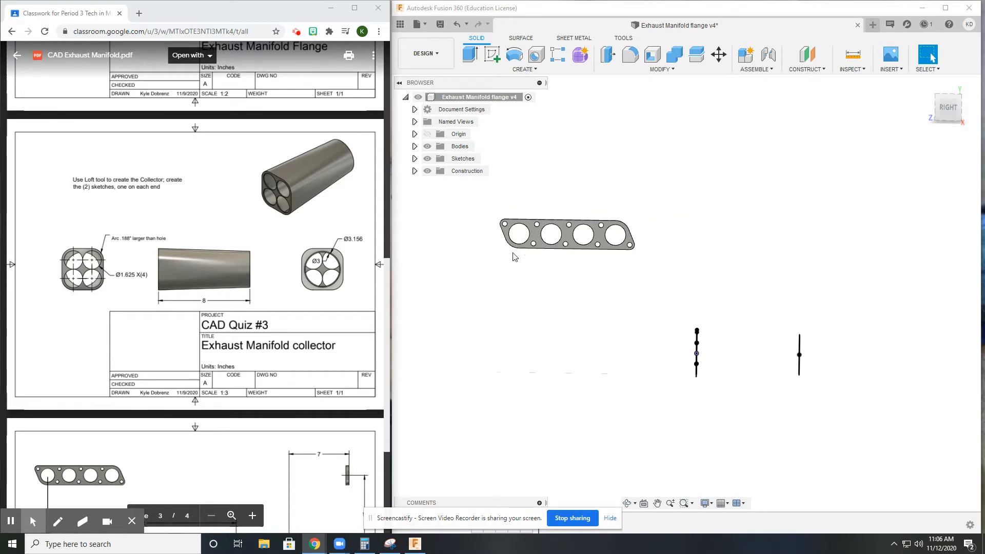
mouse_move(651, 229)
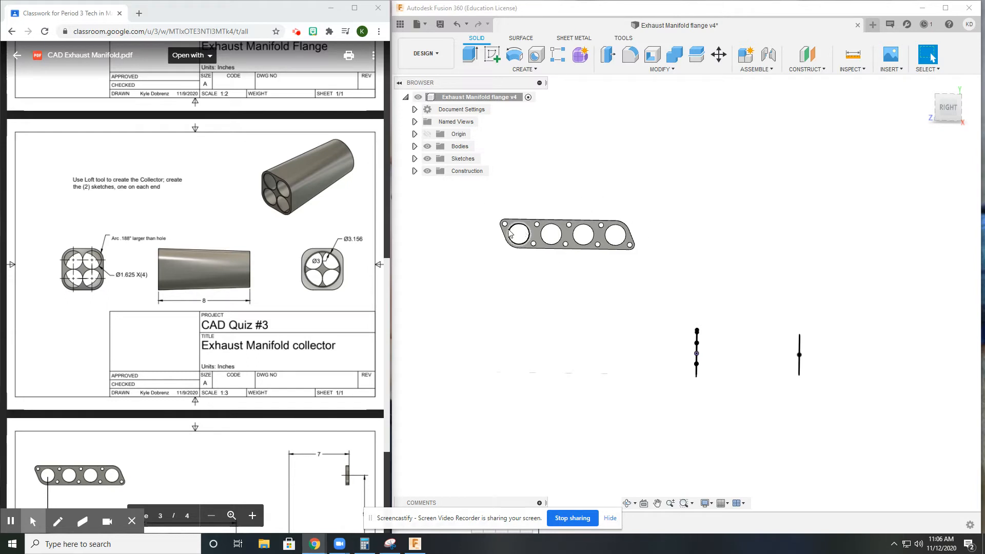
mouse_move(612, 118)
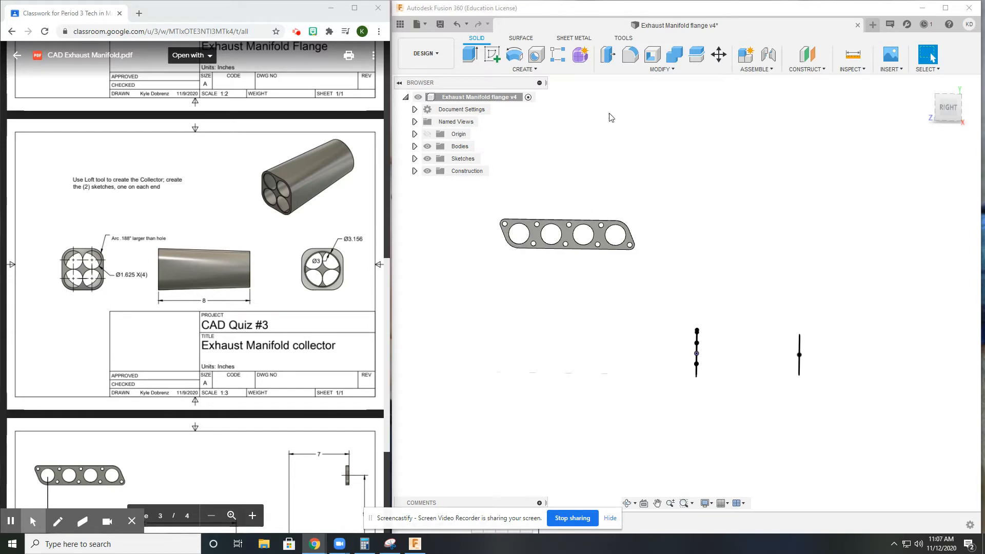
mouse_move(633, 269)
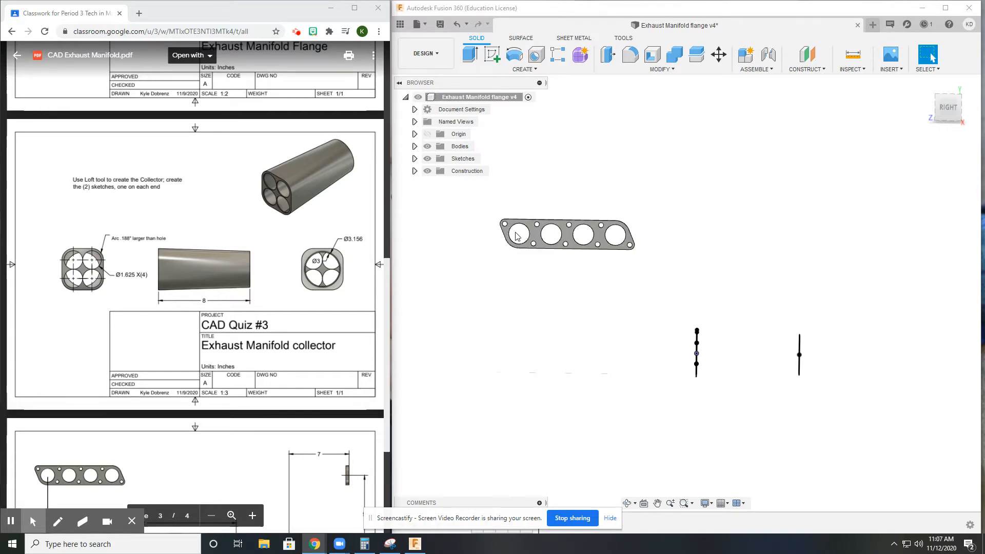
mouse_move(643, 296)
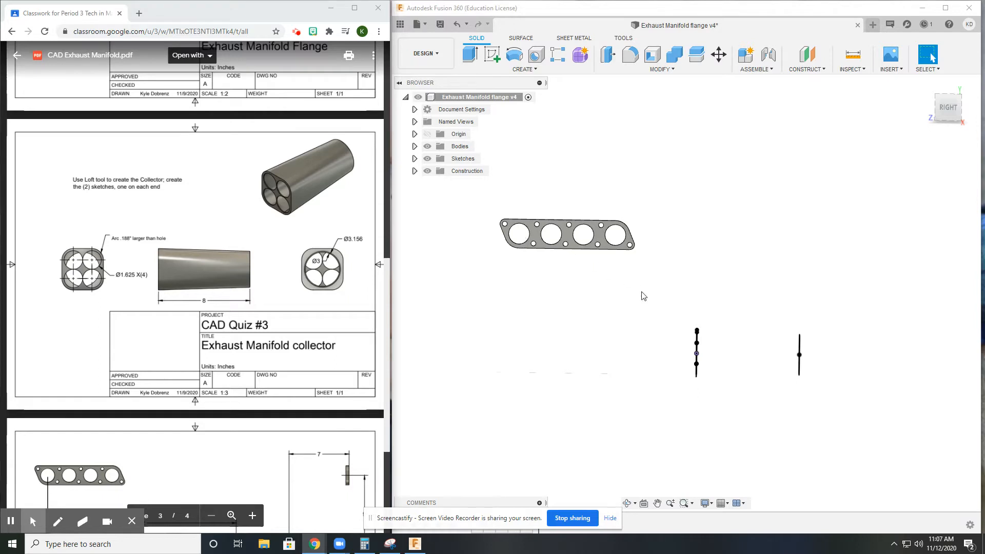
mouse_move(498, 250)
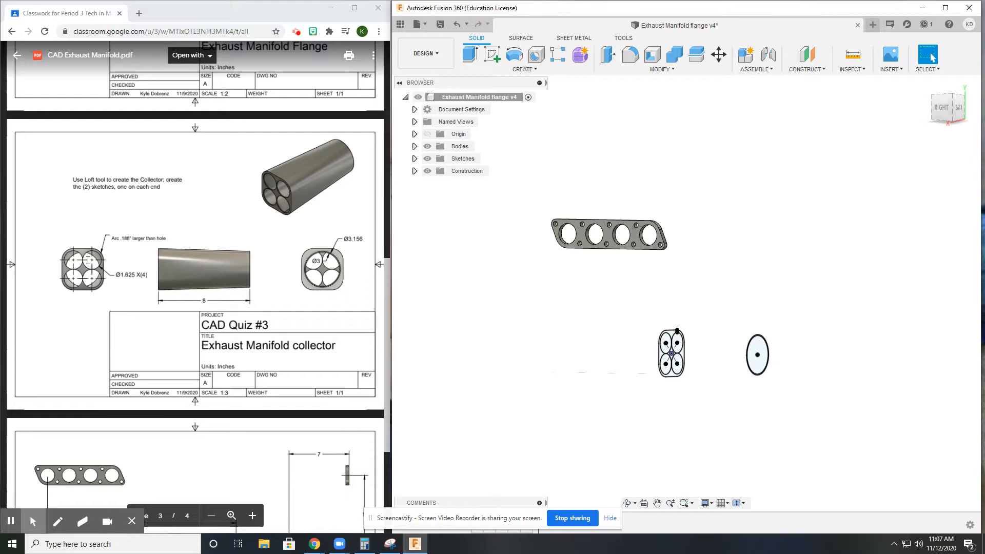
mouse_move(647, 347)
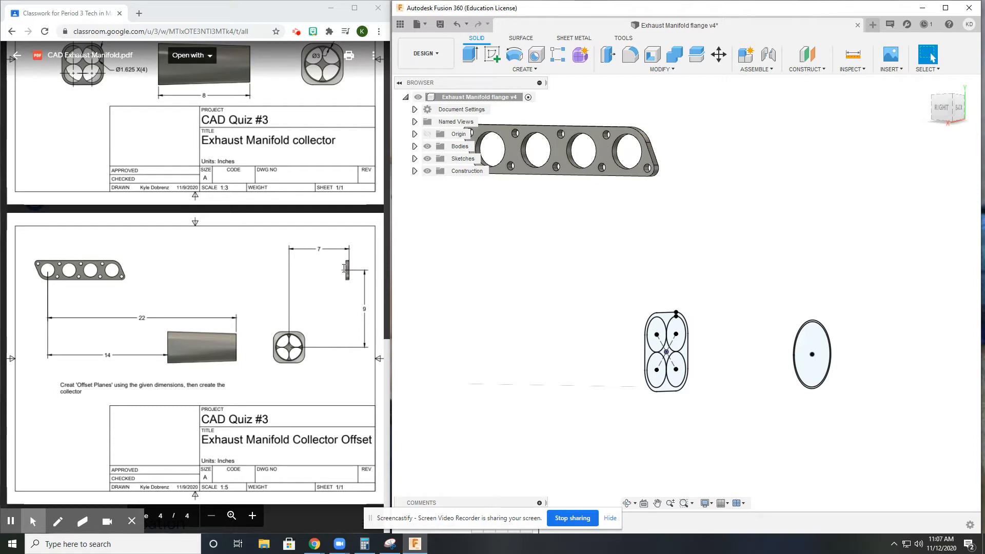
mouse_move(343, 274)
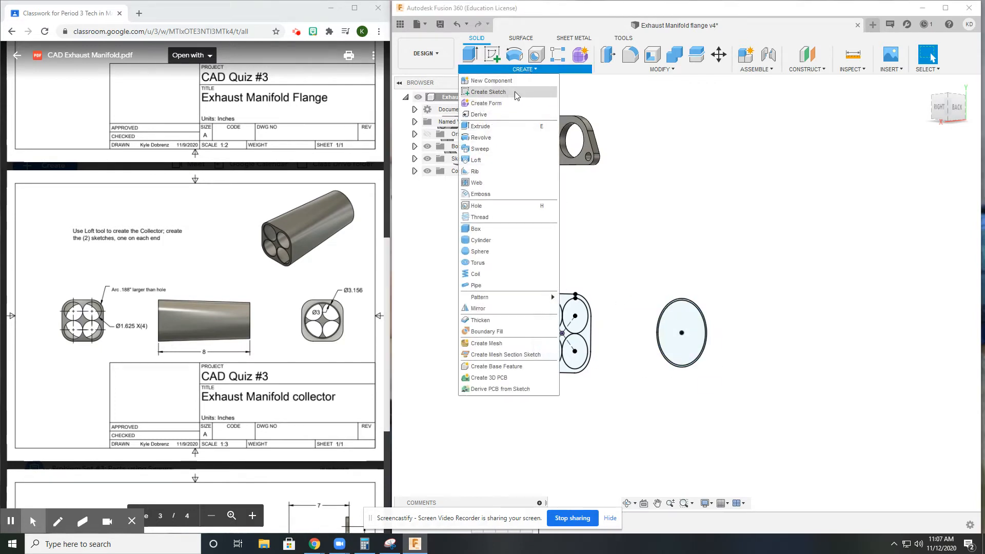
Loft a solid collector from the round end circle to the four-circle profile
left_click(476, 159)
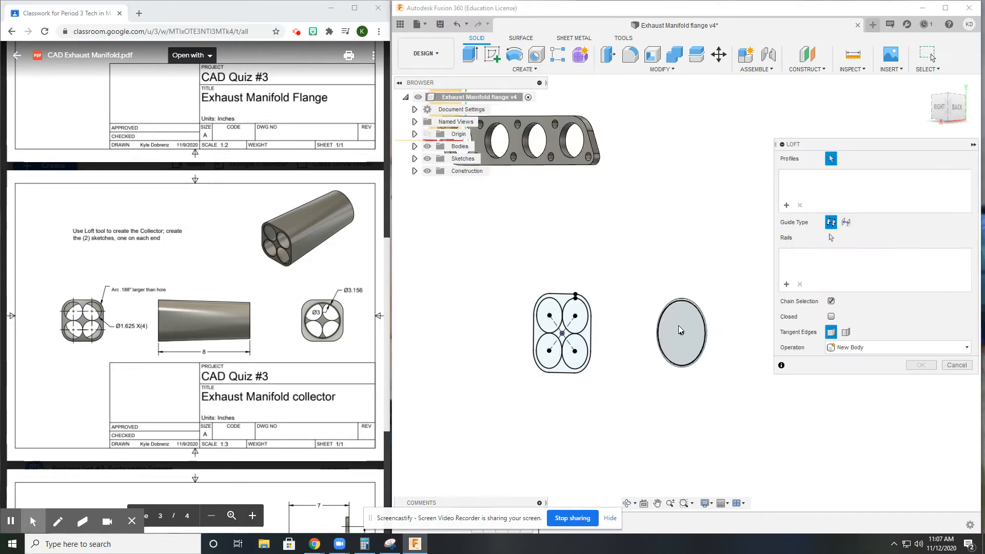
left_click(680, 330)
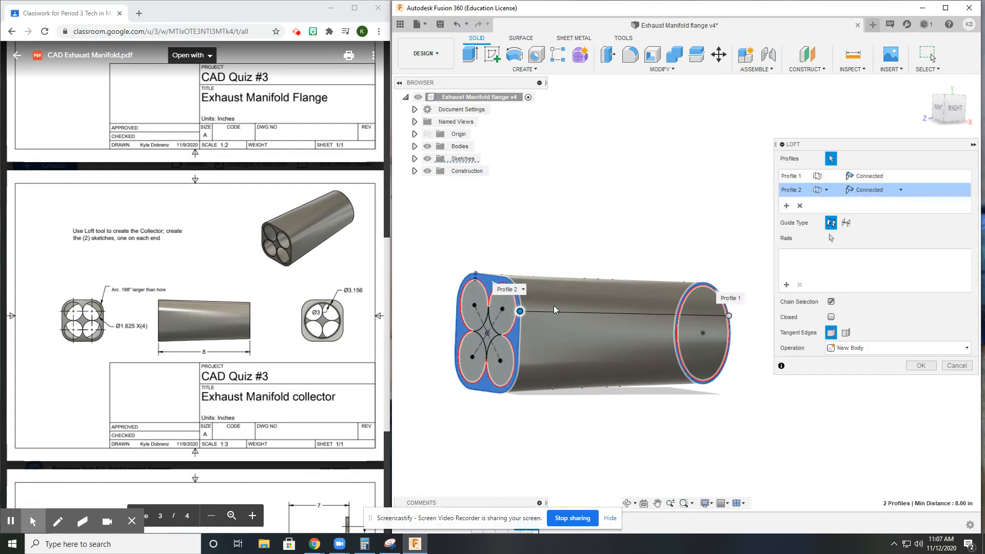
left_click(920, 365)
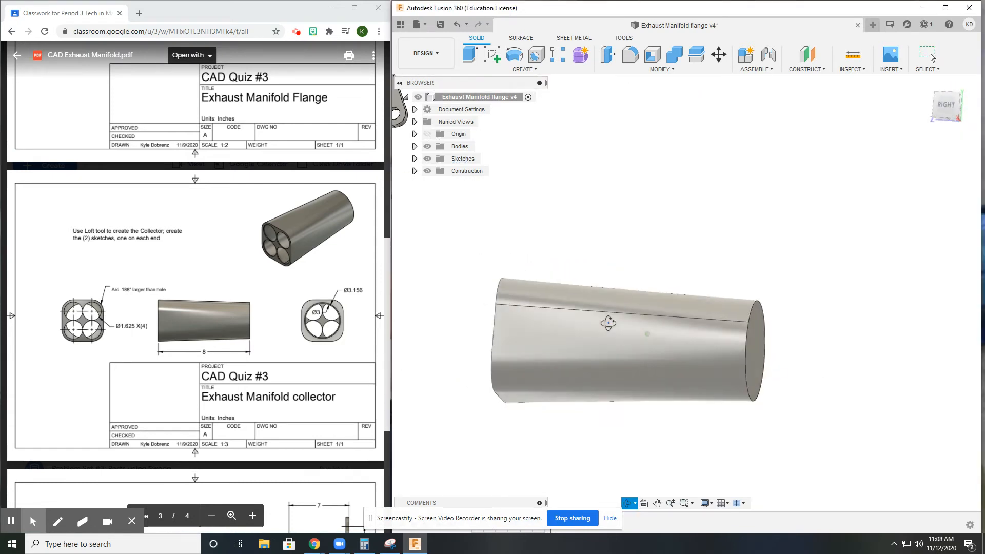
left_click_drag(628, 340, 628, 320)
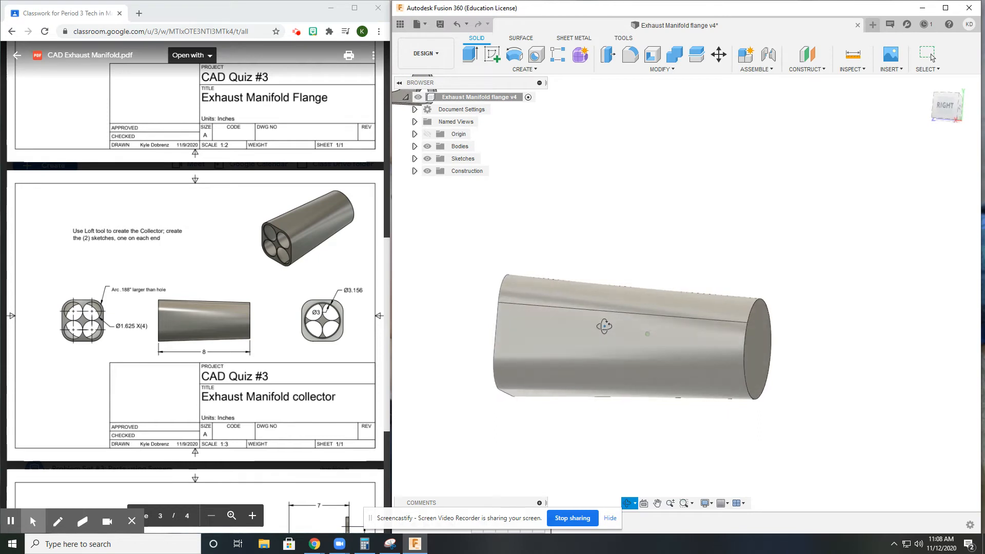
left_click_drag(604, 327, 572, 333)
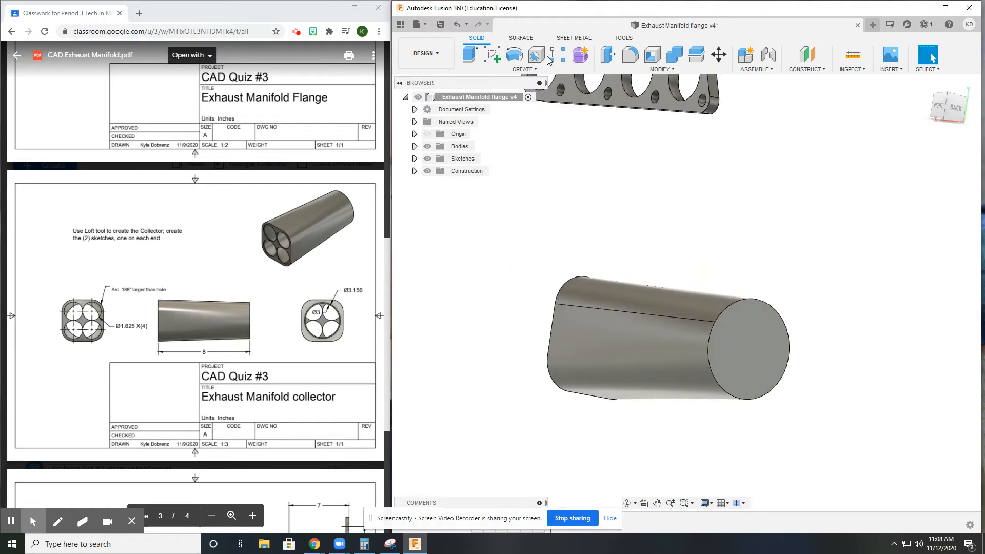
left_click(535, 55)
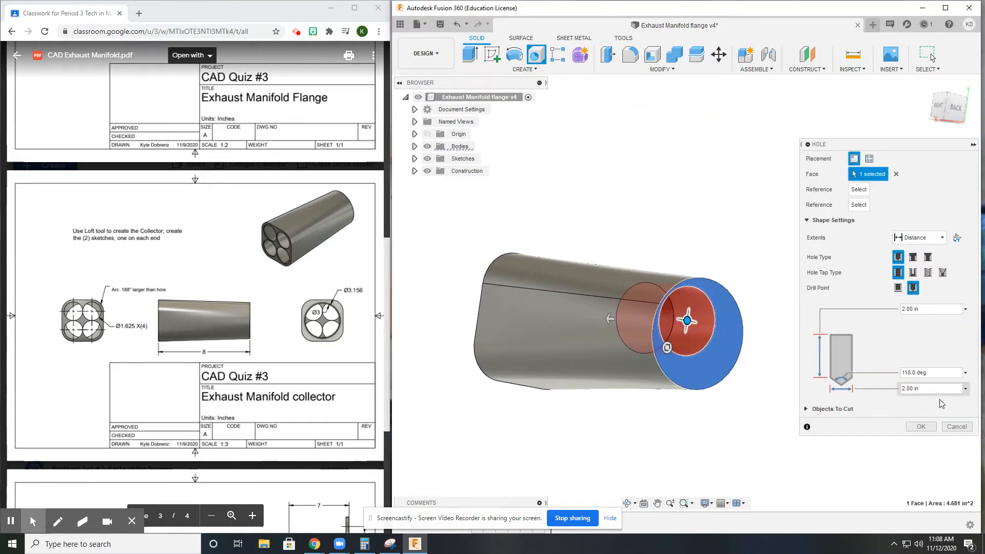
left_click(955, 426)
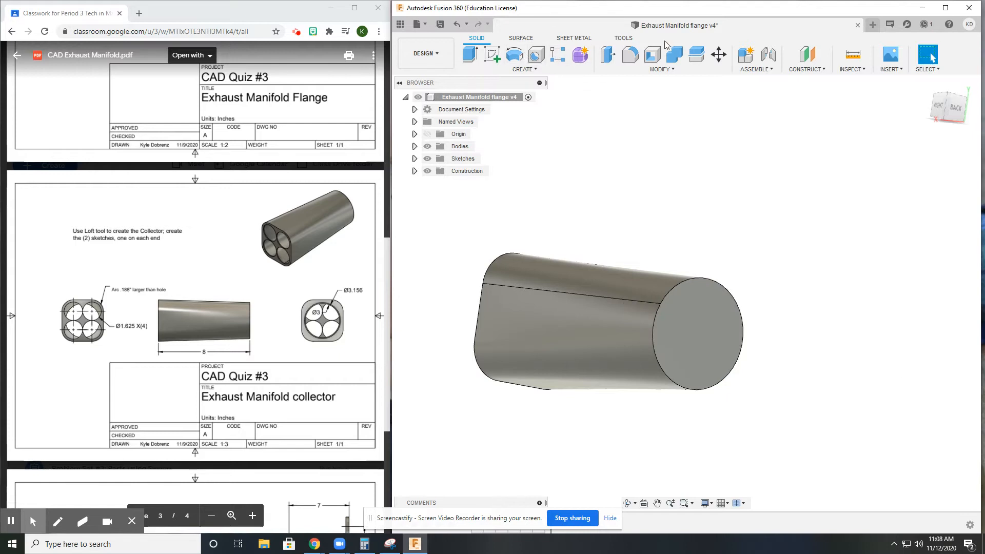
Shell the collector to a .156 in inside thickness, removing the round end face
left_click(652, 55)
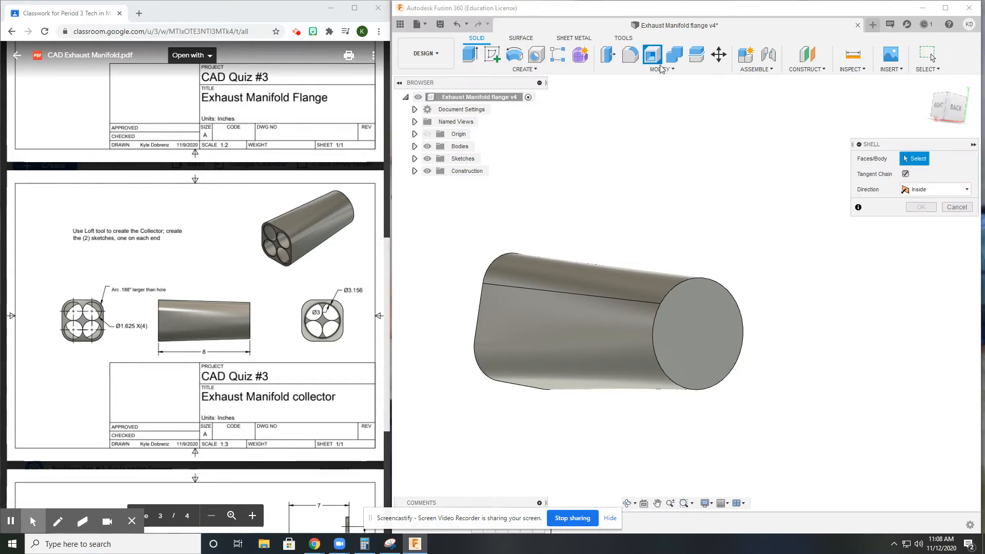
left_click(697, 333)
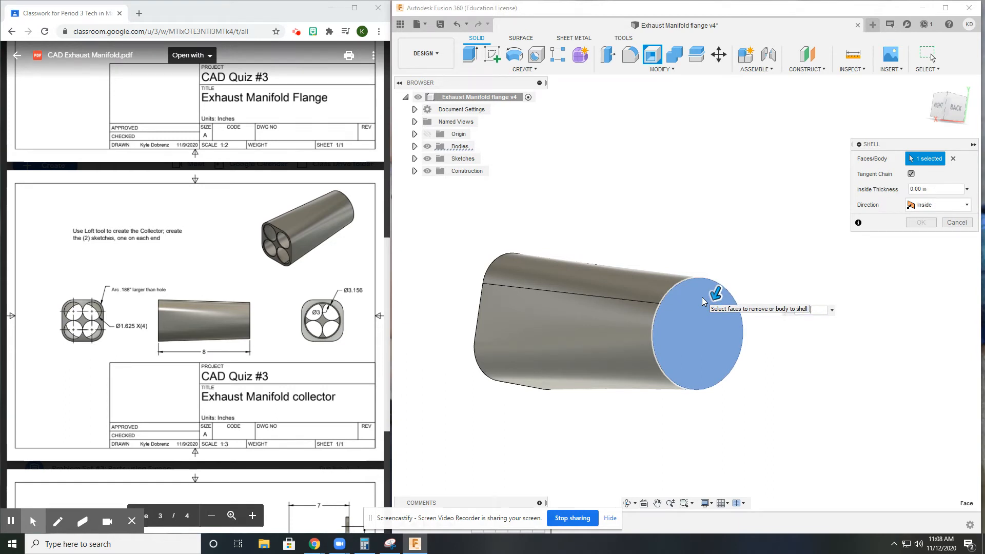
mouse_move(835, 373)
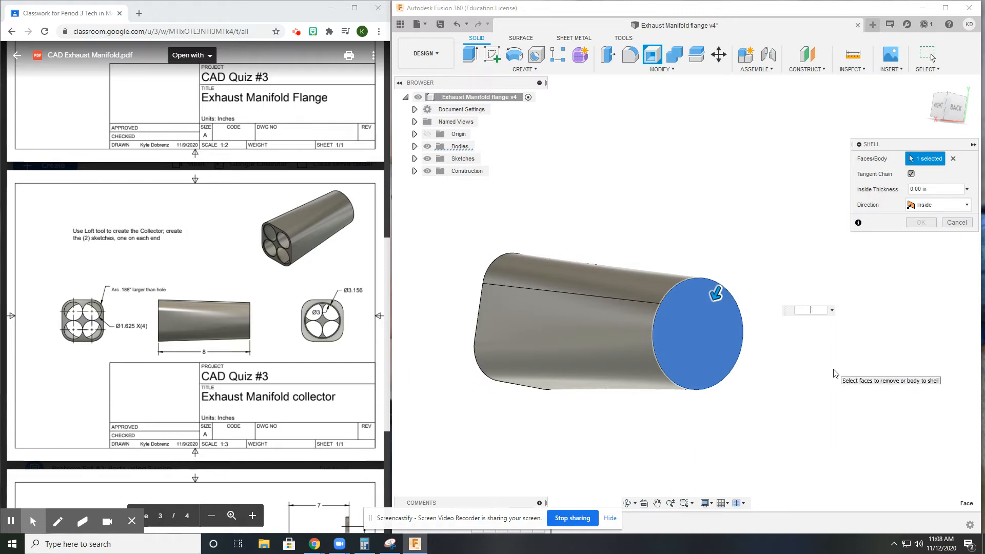
type(".156")
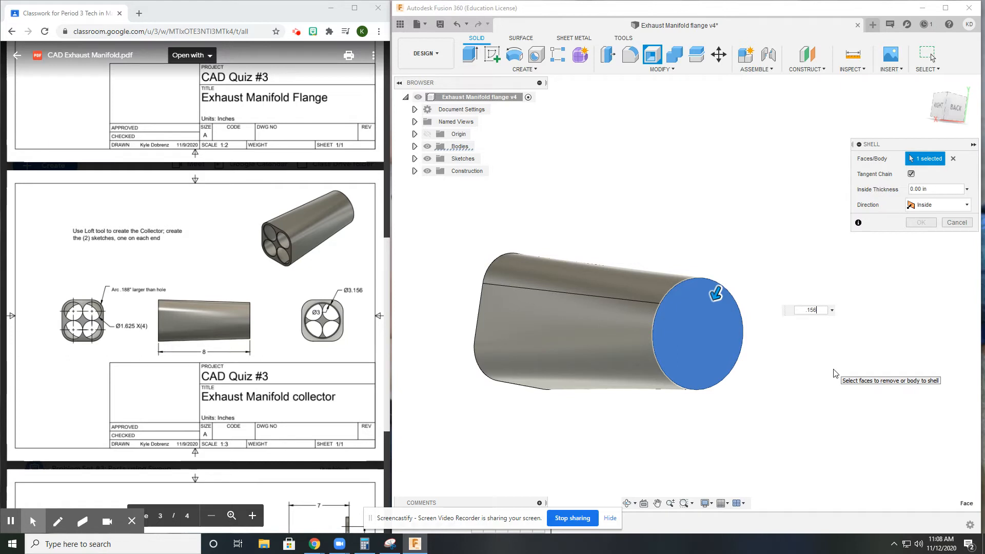
type(".156")
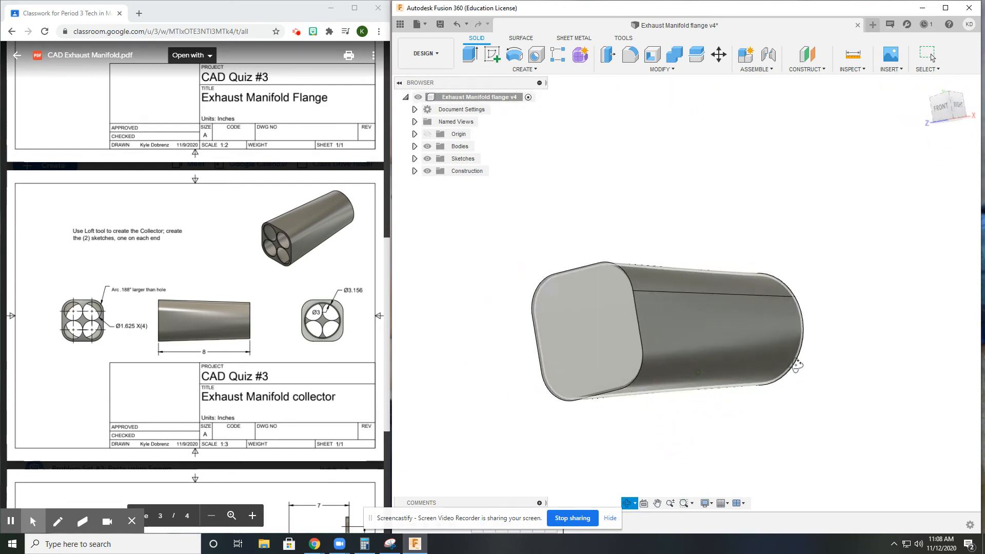
Make Sketch11 visible on the collector end and start an extrusion of its circles
left_click(414, 158)
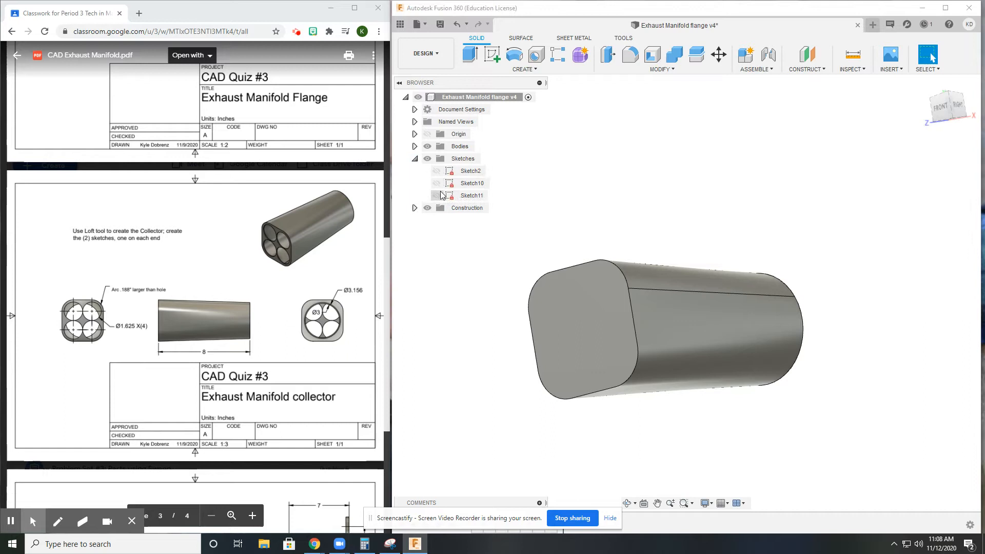
left_click(436, 182)
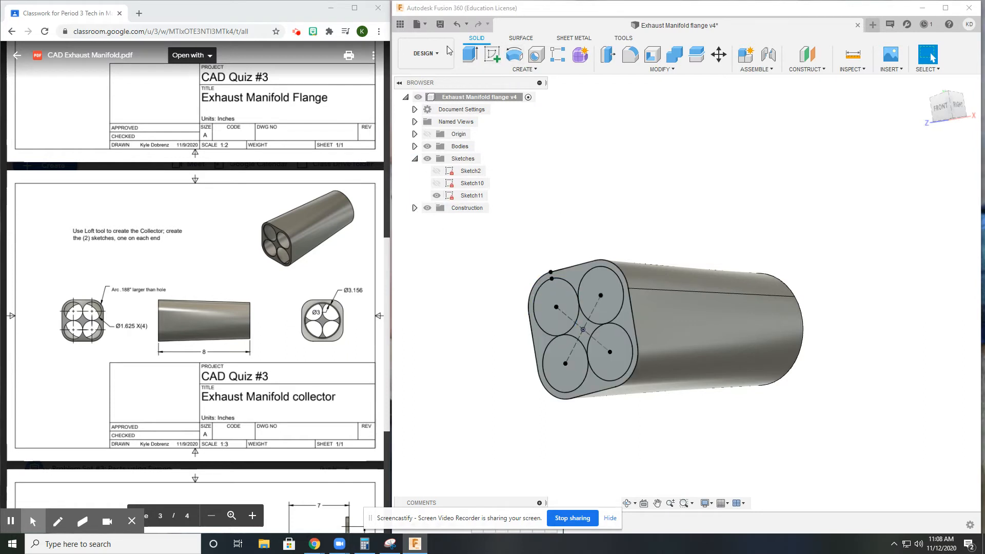
left_click(470, 55)
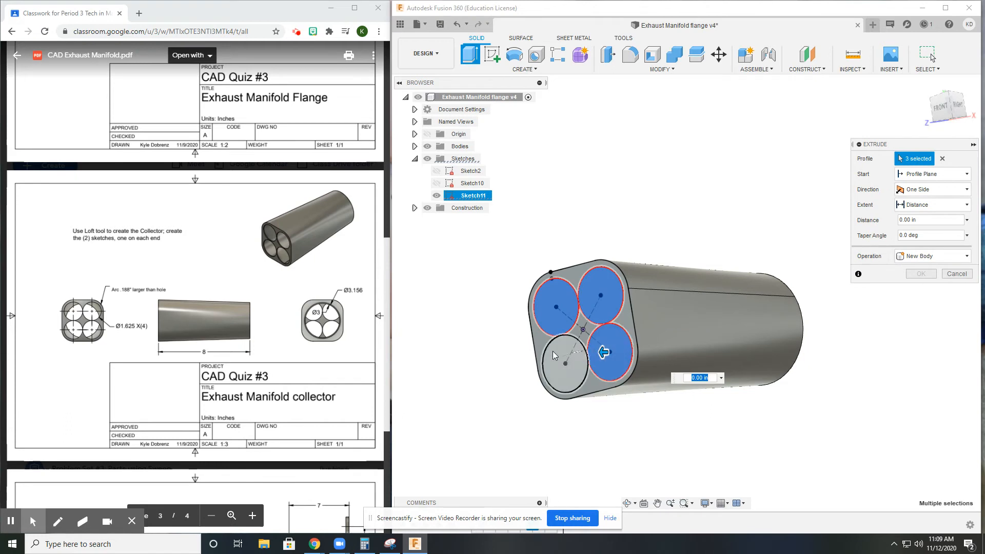
Add the fourth circle and cut all four circles 0.1 in into the collector end
left_click(564, 364)
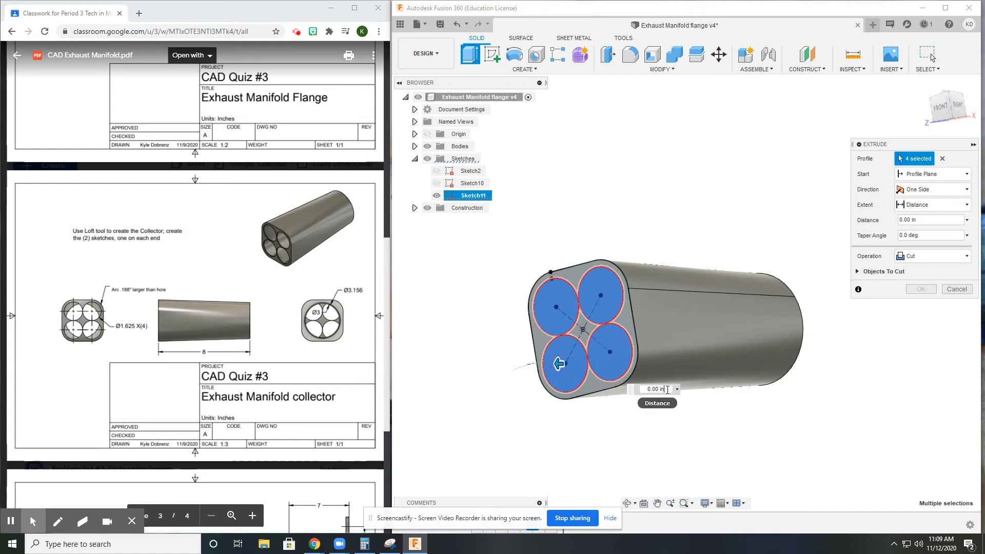
left_click_drag(558, 363, 594, 363)
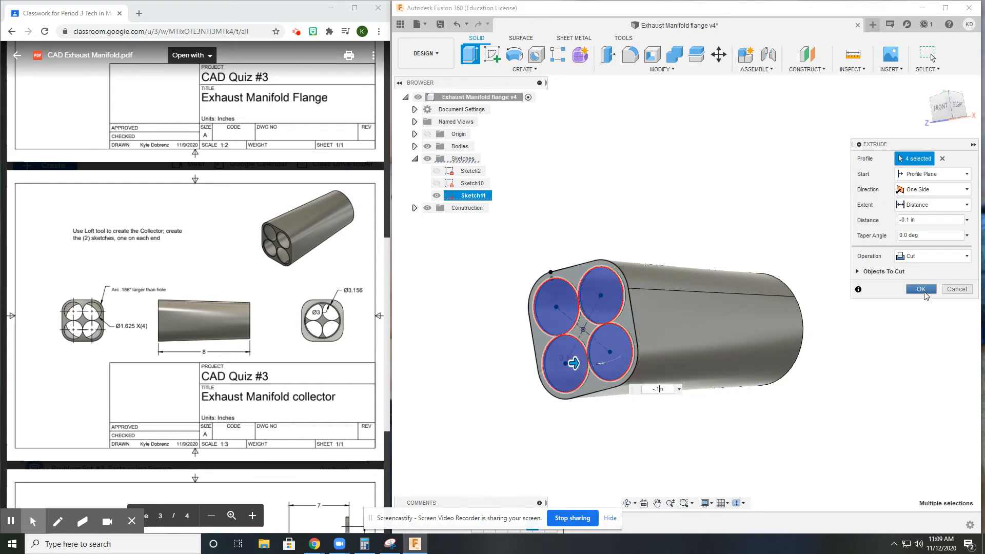
left_click(920, 288)
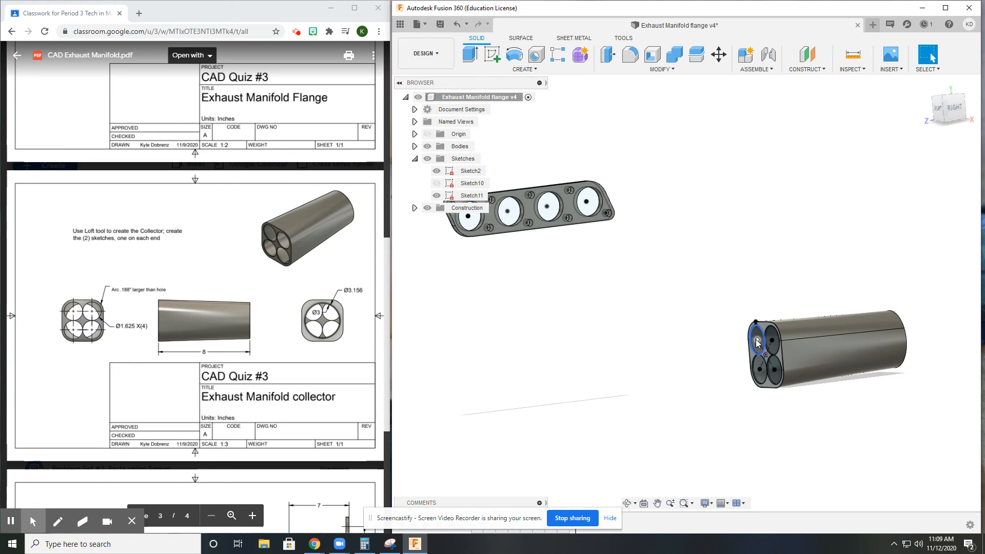
mouse_move(647, 274)
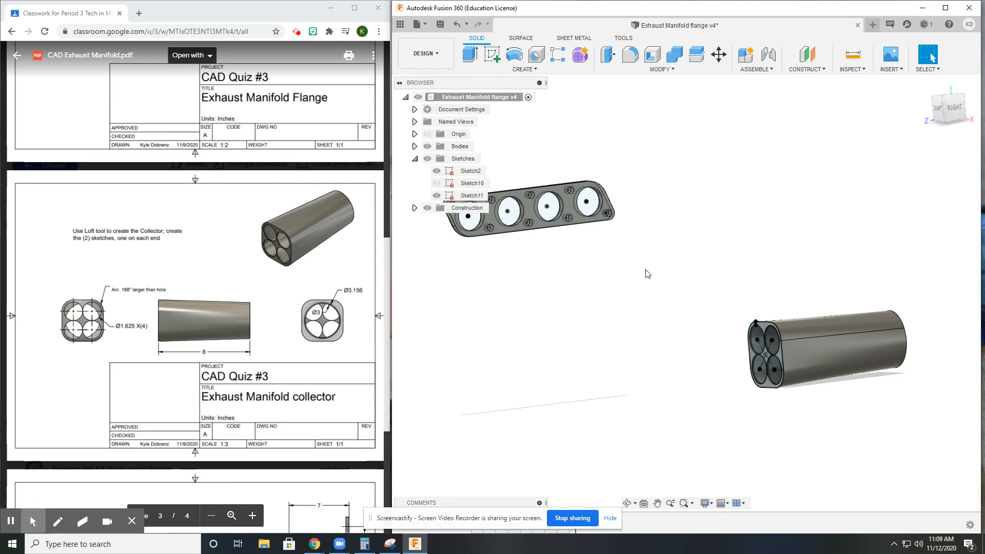